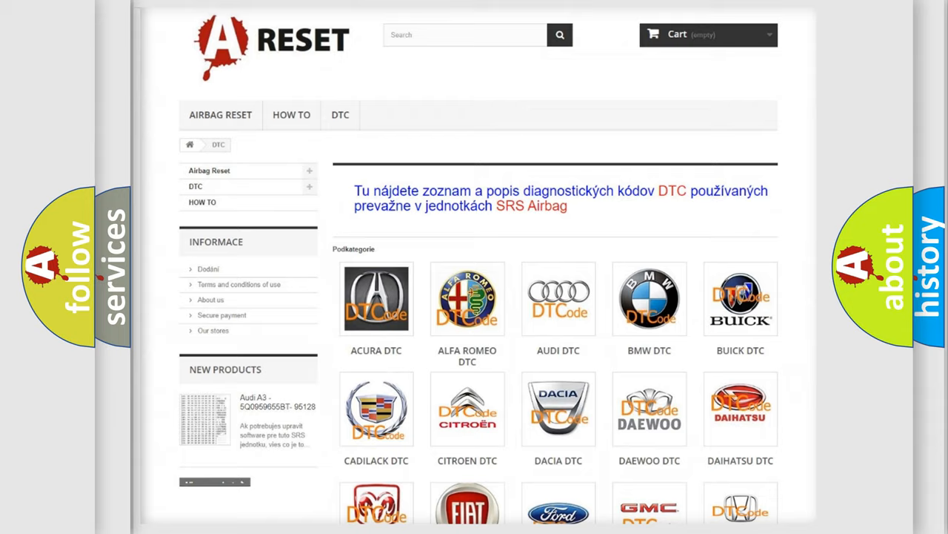
- Open the ALFA ROMEO DTC tile on A-RESET and scroll through its code list
scroll("up", 3)
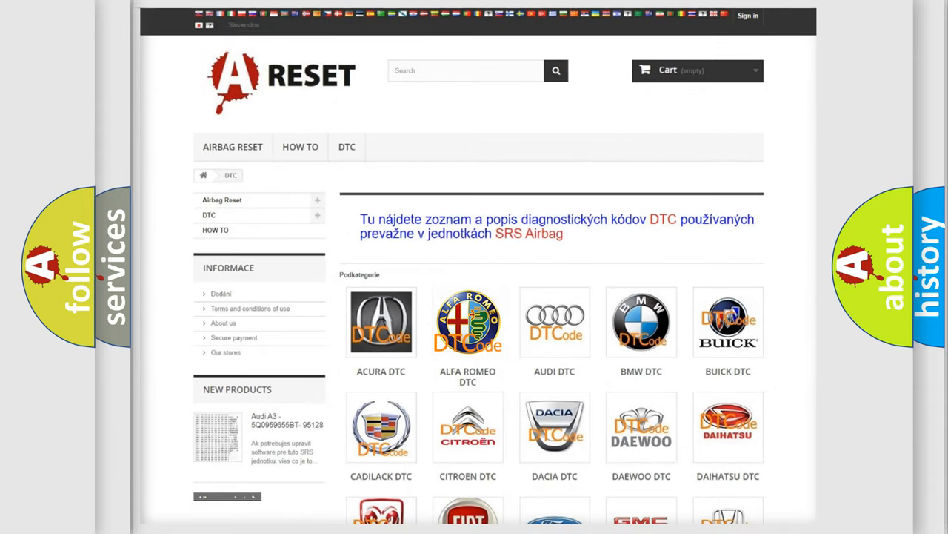
left_click(467, 322)
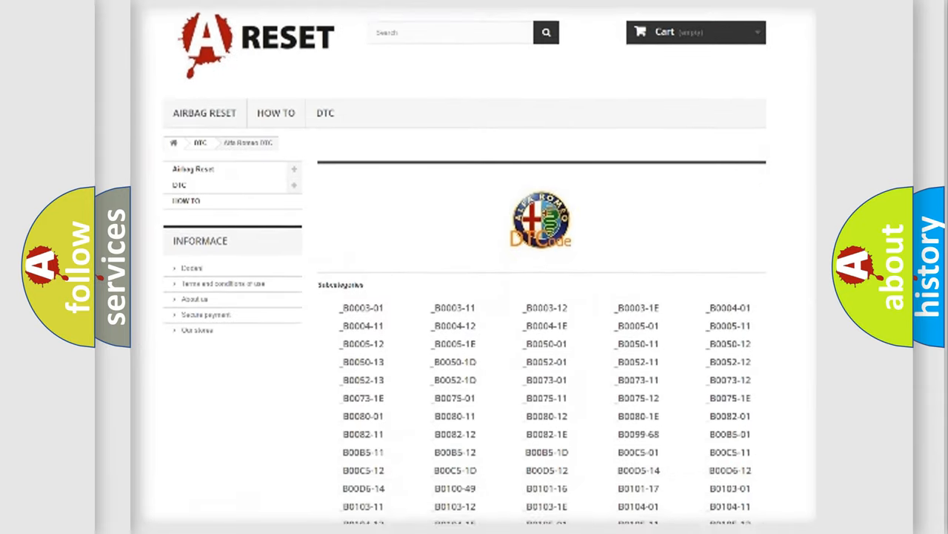
scroll("down", 3)
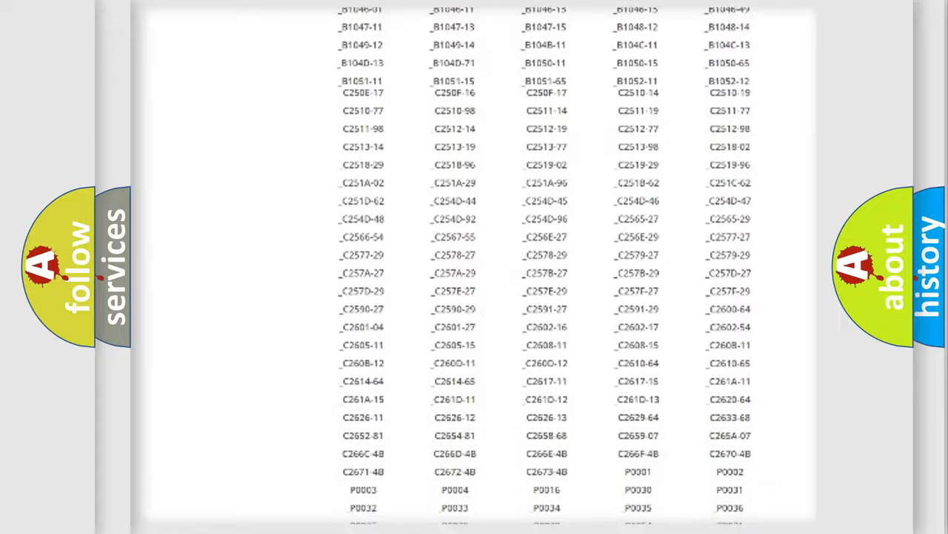
scroll("up", 3)
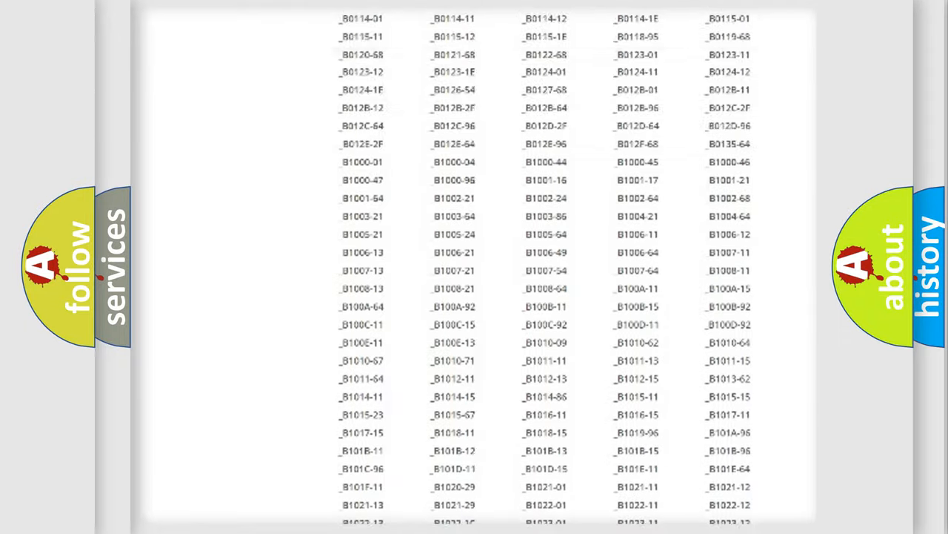
scroll("up", 3)
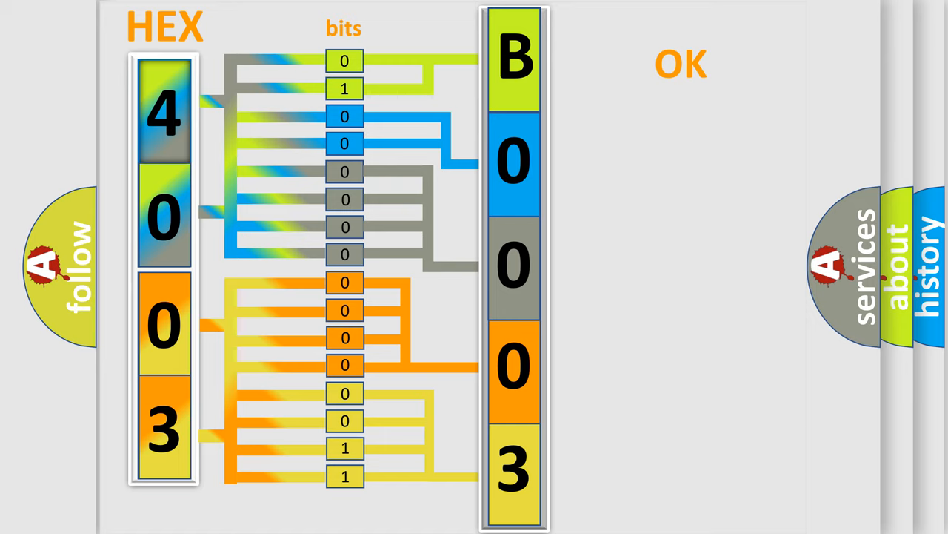
- Advance past the 4003-to-B0003 decoding slide to the B0003:01 code slide
left_click(681, 63)
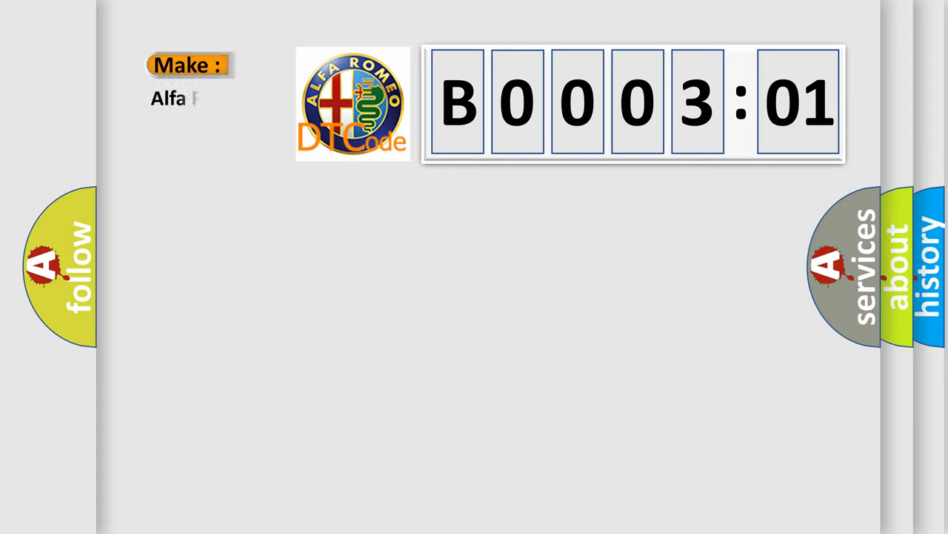